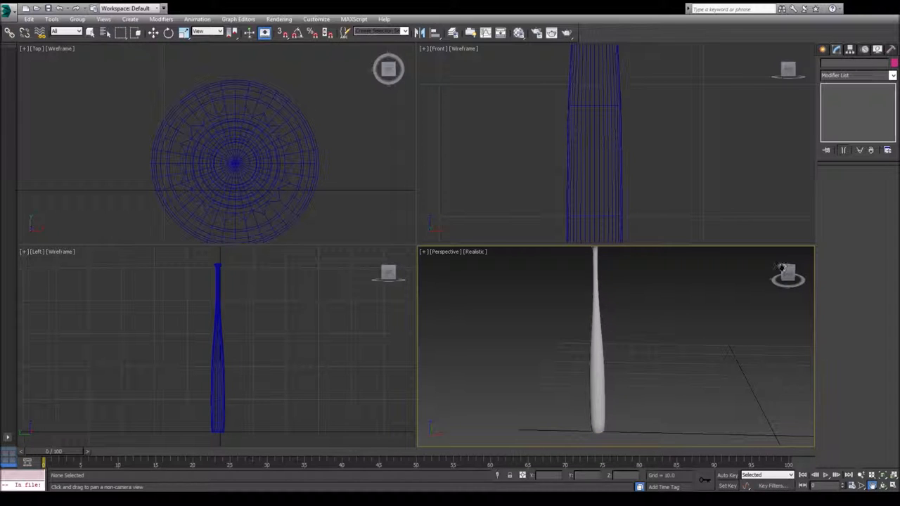
Step: Select the finished lathed baseball bat model in the viewport
click(824, 48)
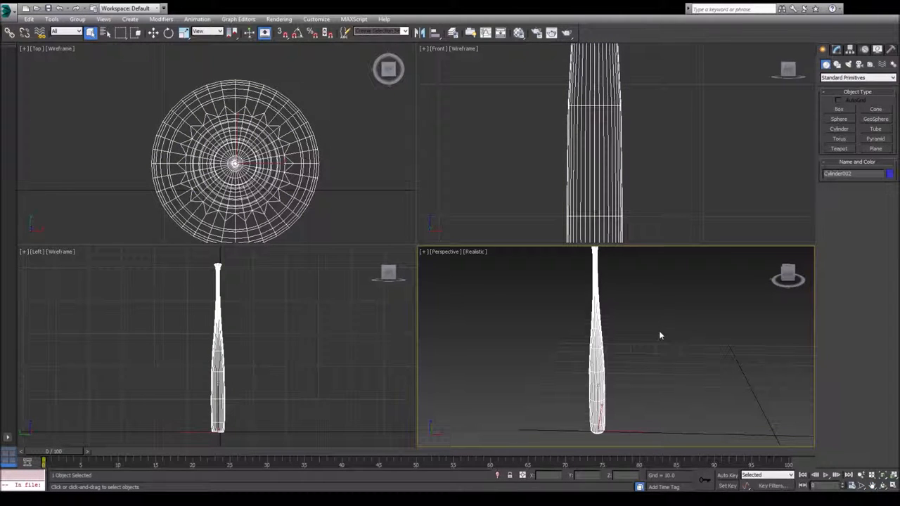
Step: Delete the old bat and draw a new wide, flat cylinder at the scene centre
key(Delete)
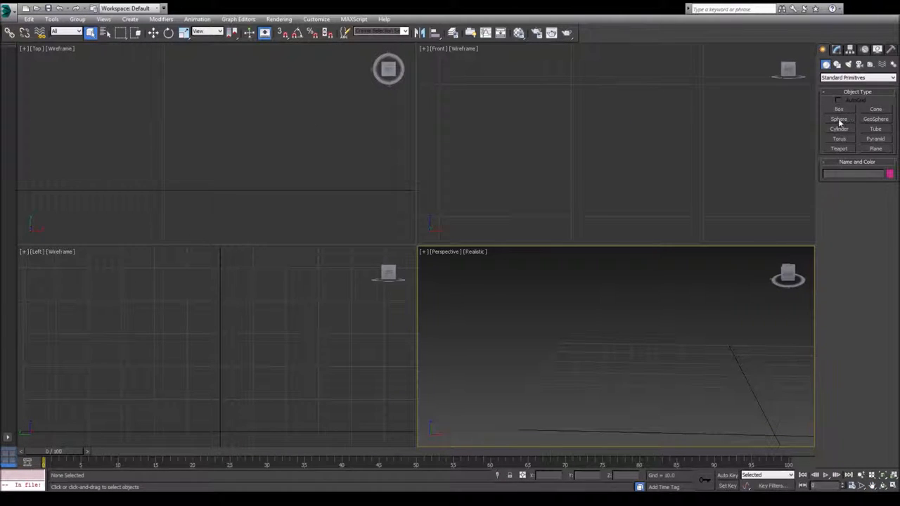
click(838, 130)
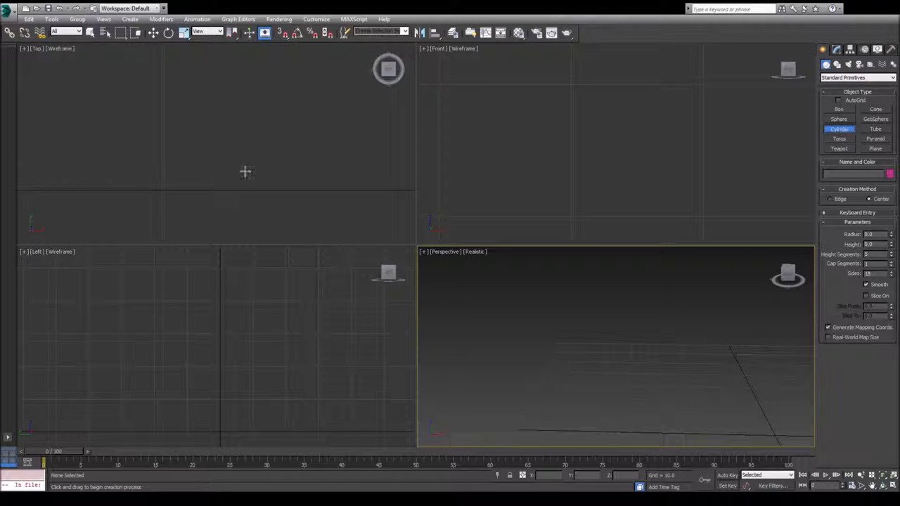
drag(221, 160, 246, 178)
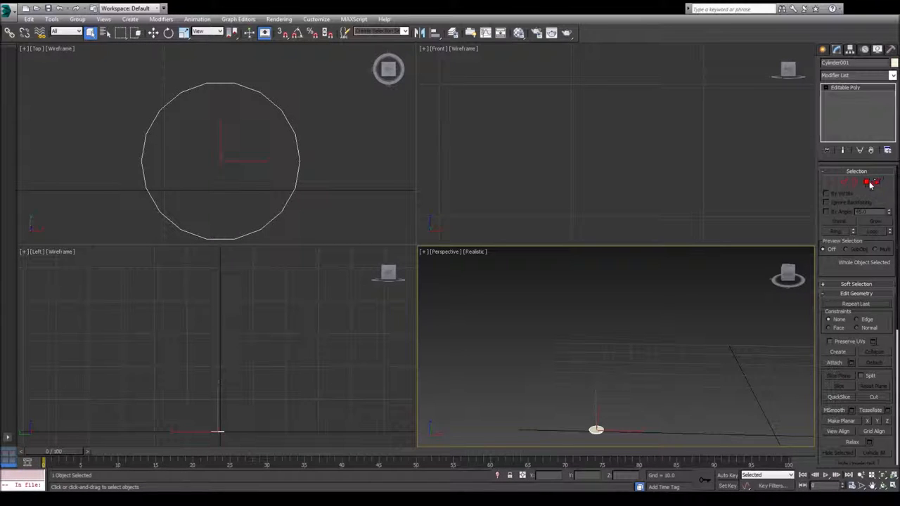
Step: Select the cylinder's top polygon and add a Smooth modifier with Auto Smooth above the Editable Poly
click(866, 183)
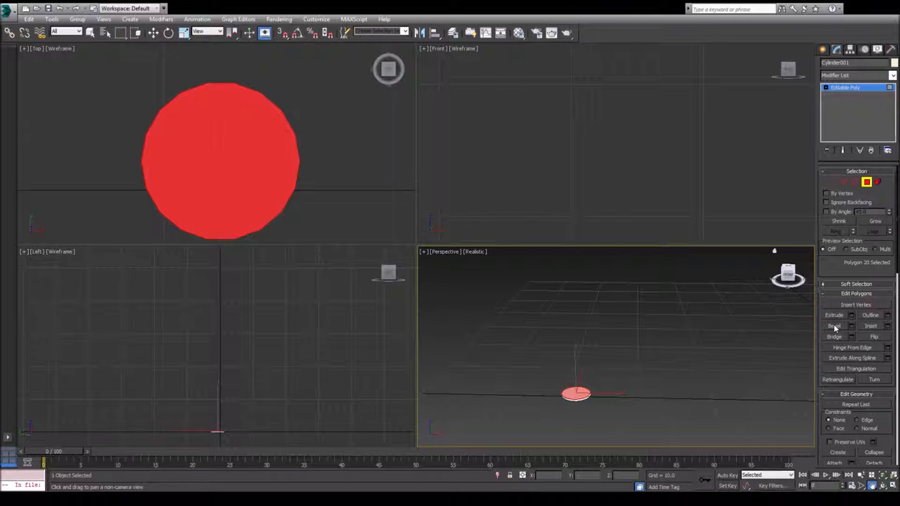
click(836, 325)
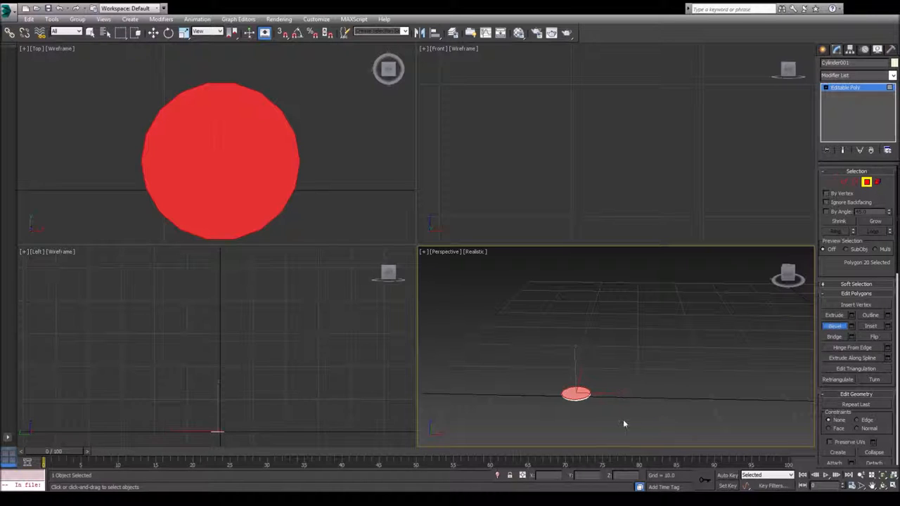
mouse_move(744, 386)
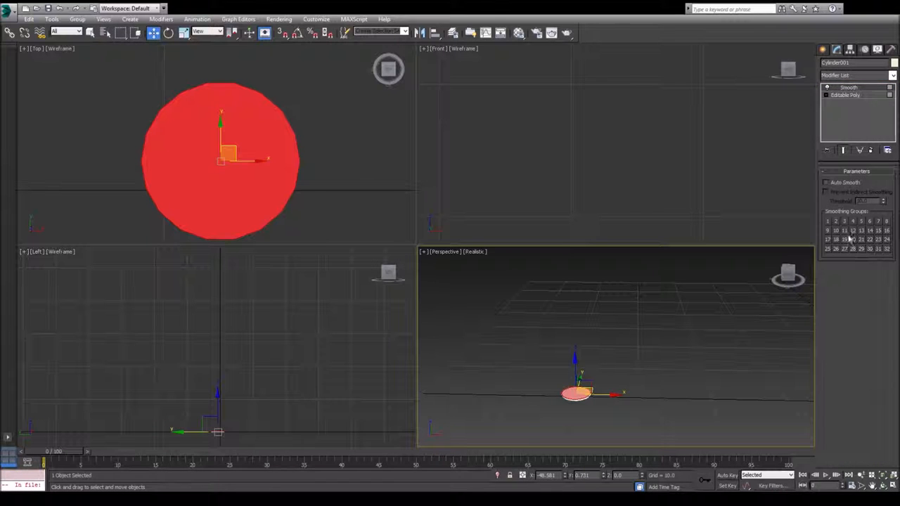
click(826, 183)
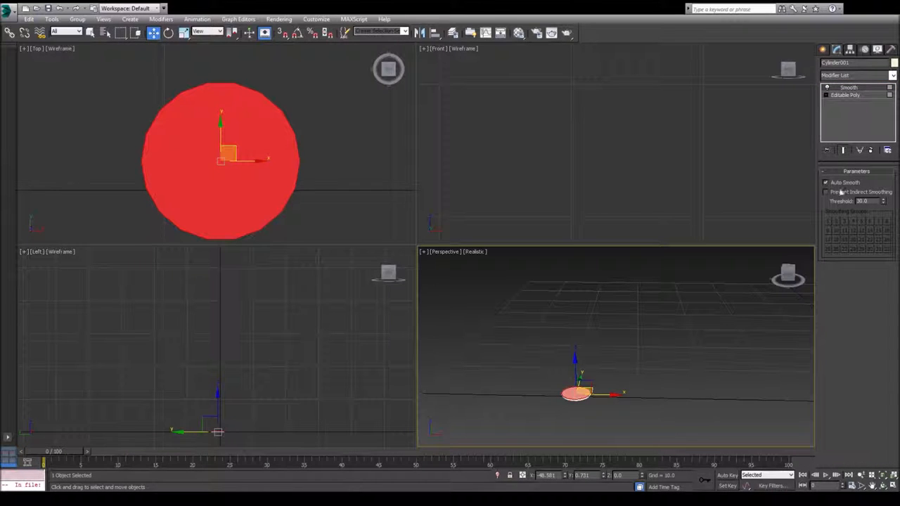
click(847, 95)
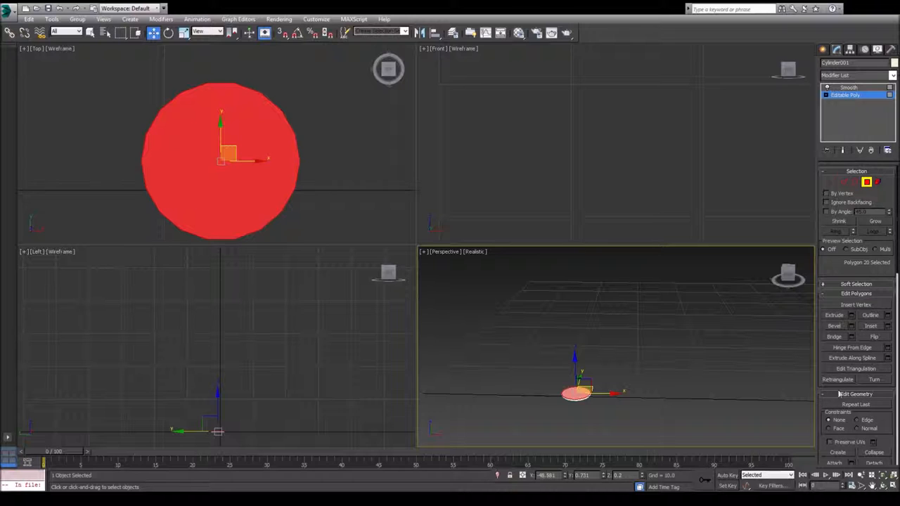
Step: Bevel the top polygon repeatedly into a tall tapered handle ending in a rounded knob
click(836, 326)
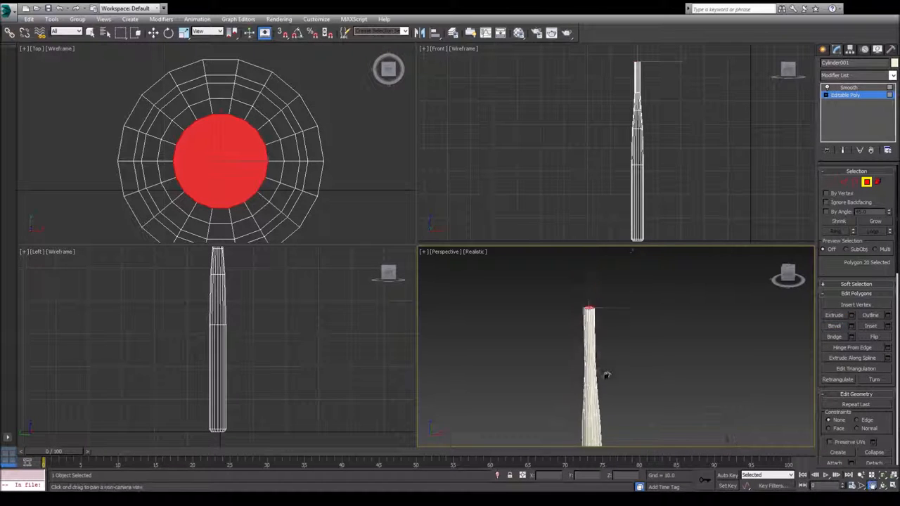
click(837, 326)
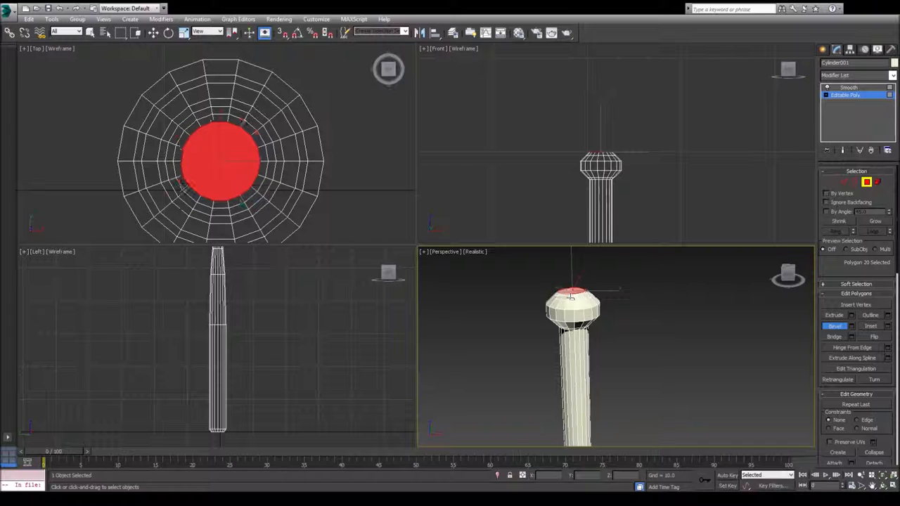
click(150, 33)
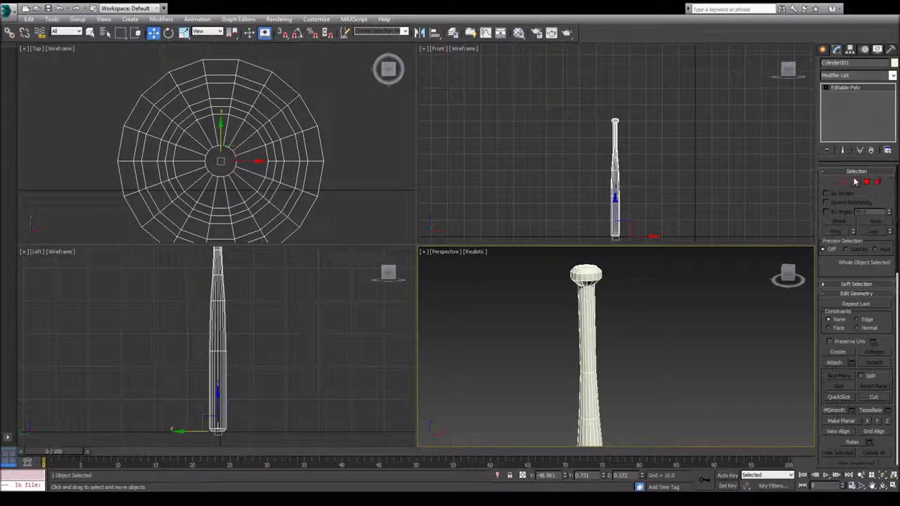
Step: Leave sub-object mode so the finished bat stands deselected
click(874, 182)
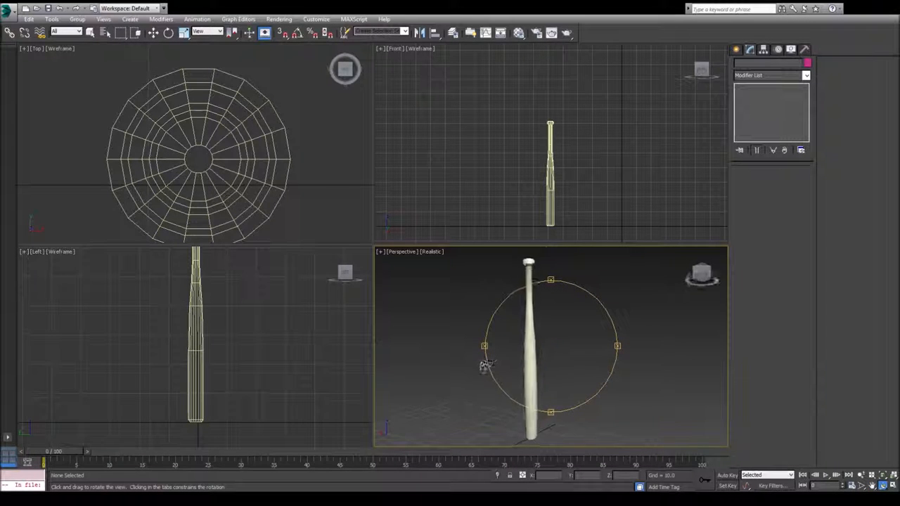
Step: Orbit the perspective view around the bat and run a production render
drag(485, 363, 622, 366)
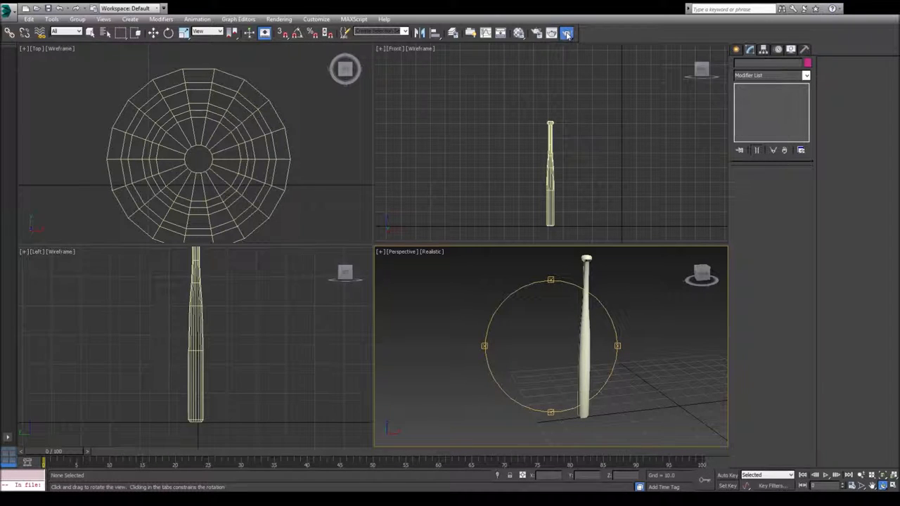
click(566, 34)
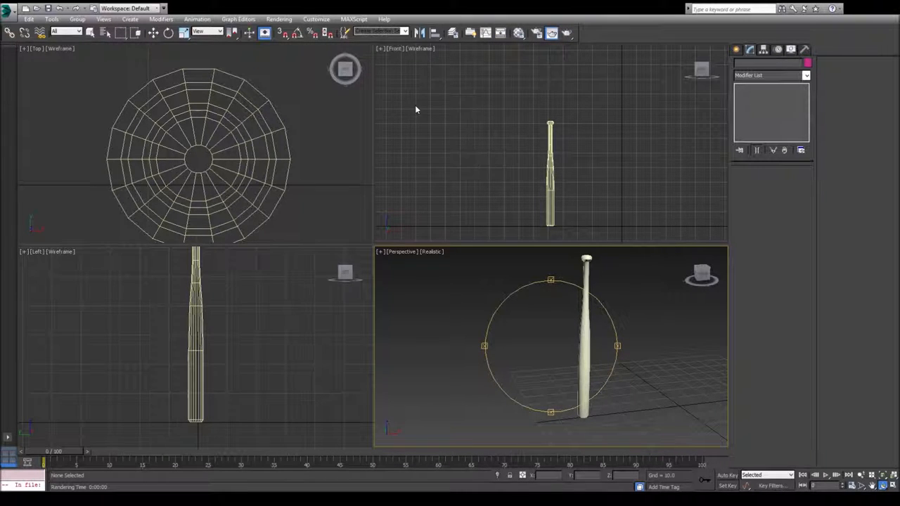